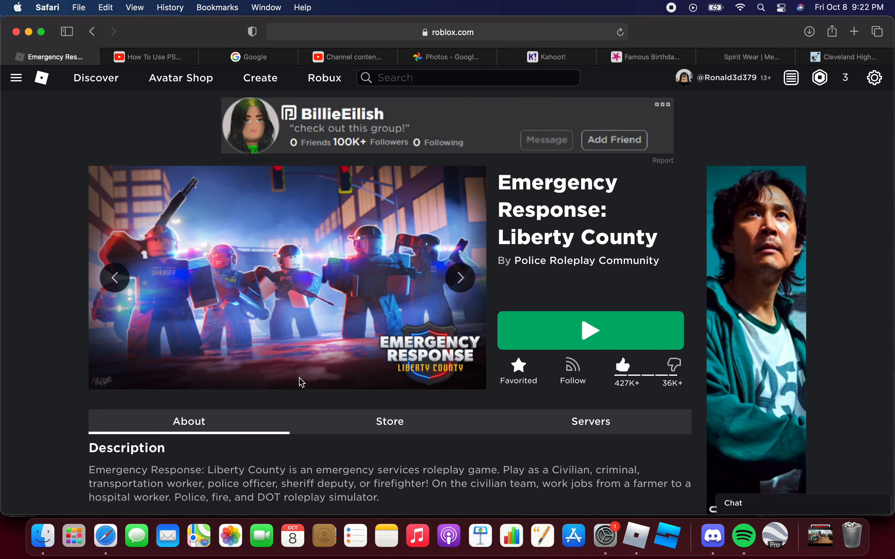
- Launch Emergency Response: Liberty County from its Roblox game page with the green Play button
{"action": "scroll", "scroll_direction": "down", "scroll_amount": 3}
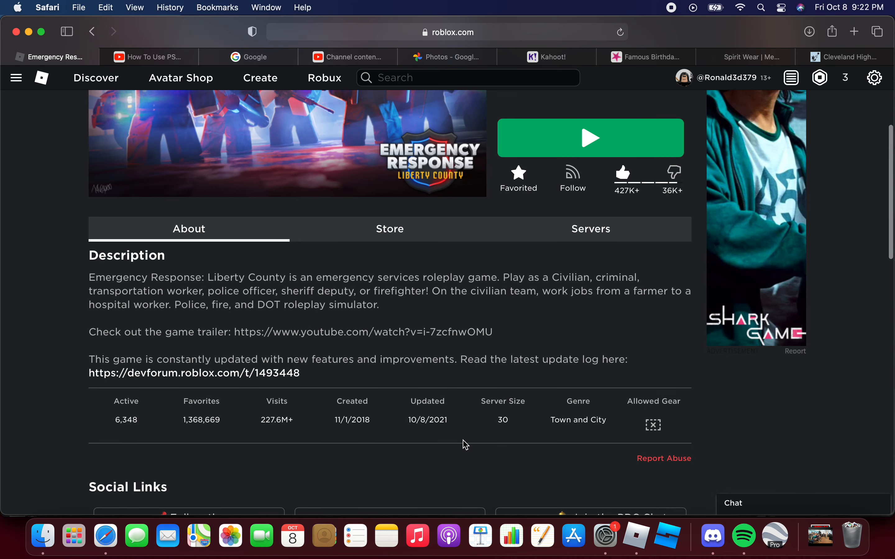
{"action": "scroll", "scroll_direction": "up", "scroll_amount": 3}
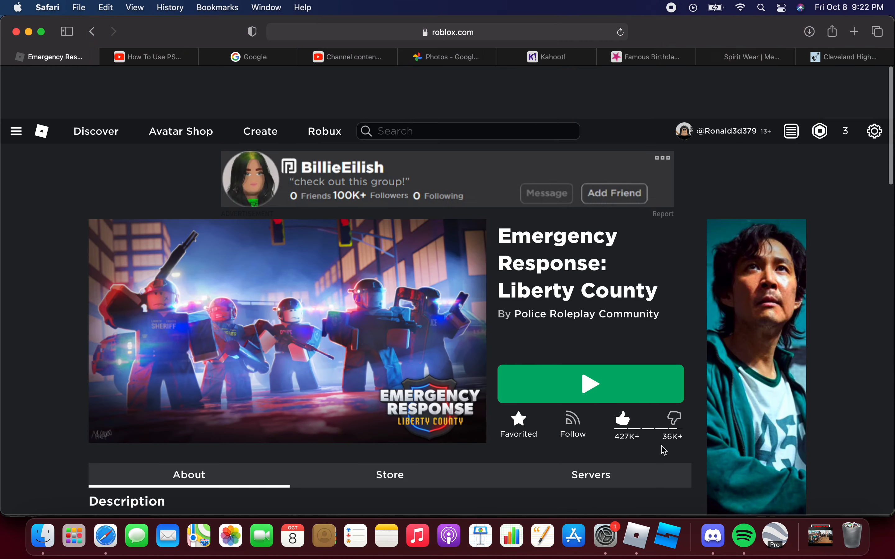
{"action": "left_click", "coordinate": [591, 384]}
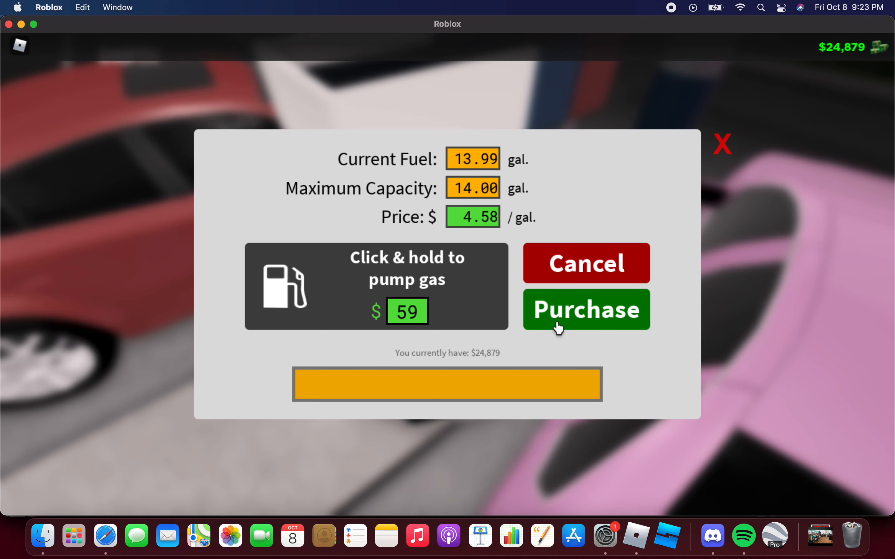
- Pay the $59 for the pumped fuel and dismiss the fuel pump window
{"action": "left_click", "coordinate": [585, 309]}
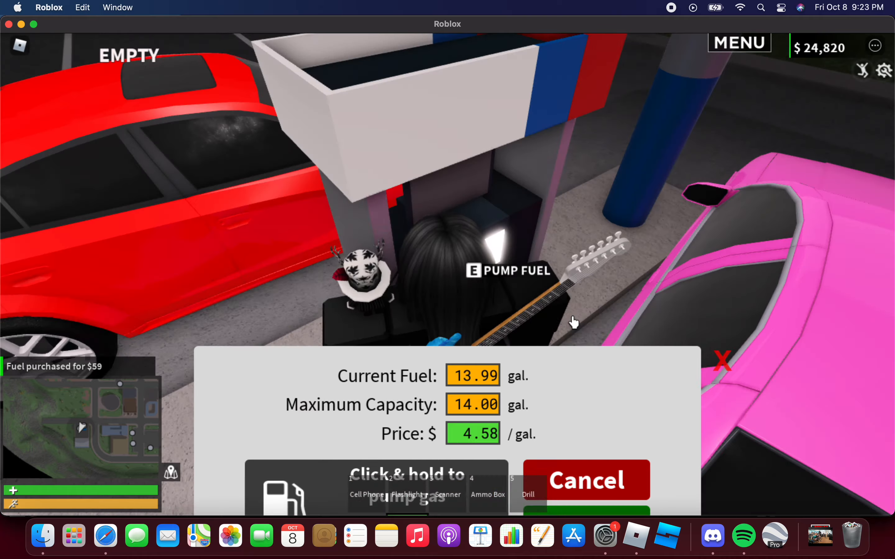
{"action": "left_click", "coordinate": [586, 480]}
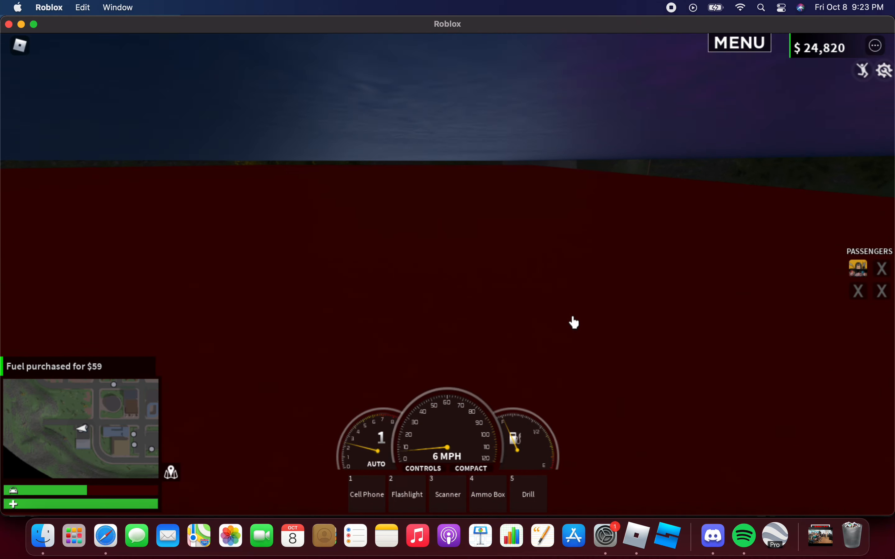
- Drive the pink car from the gas pumps to the taxi office and get out beside the vehicle kiosk
{"action": "key", "text": "w"}
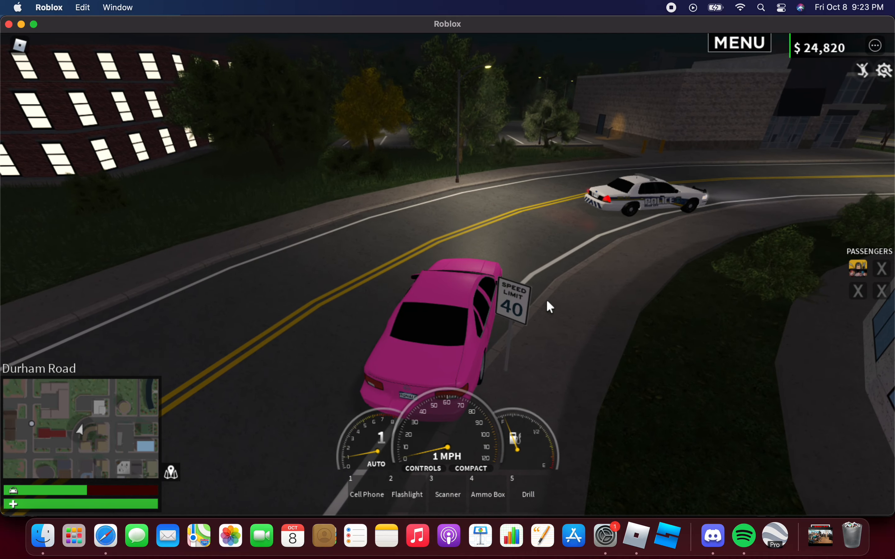
{"action": "key", "text": "w"}
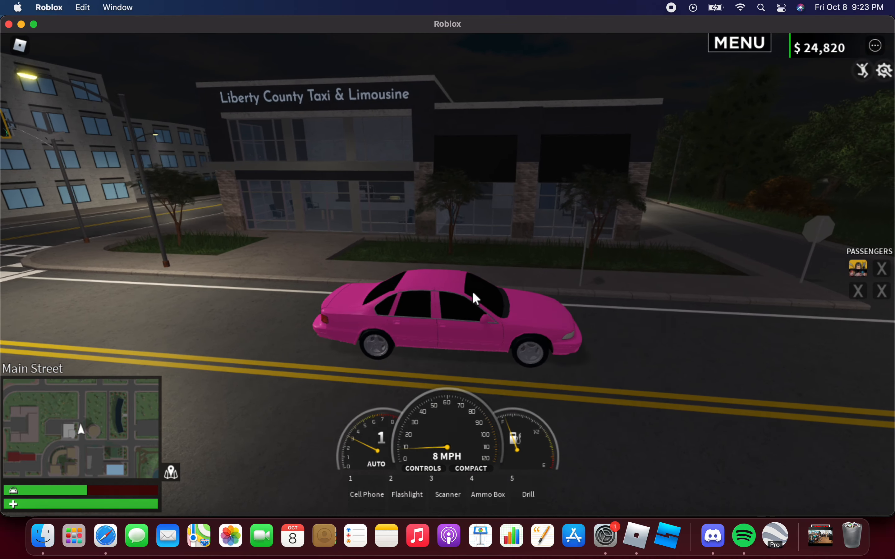
{"action": "key", "text": "w"}
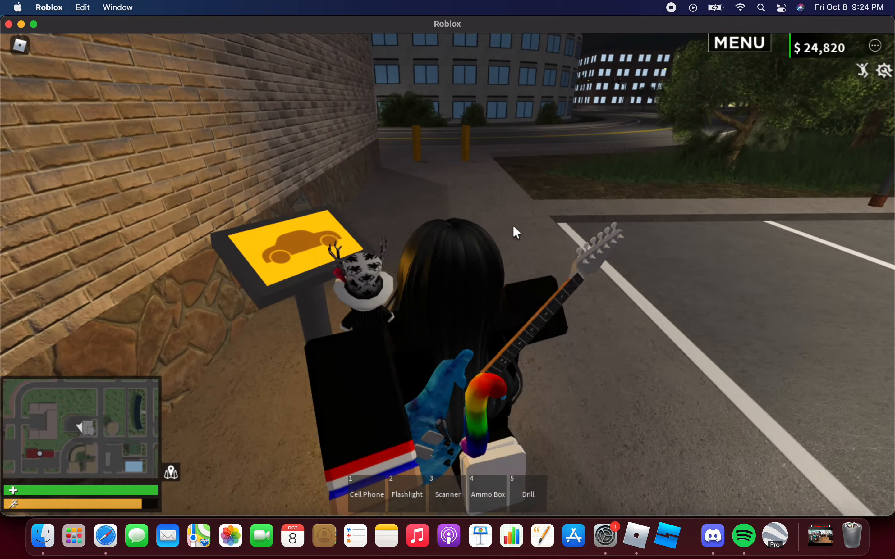
- Accept the taxi roleplay job and acknowledge the hiring confirmation to reveal the taxi vehicle list
{"action": "left_click", "coordinate": [739, 42]}
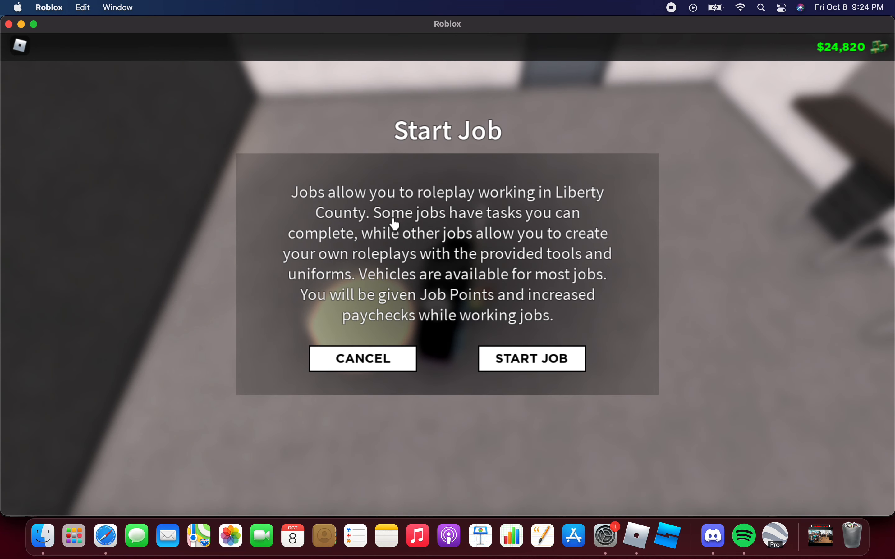
{"action": "left_click", "coordinate": [530, 359]}
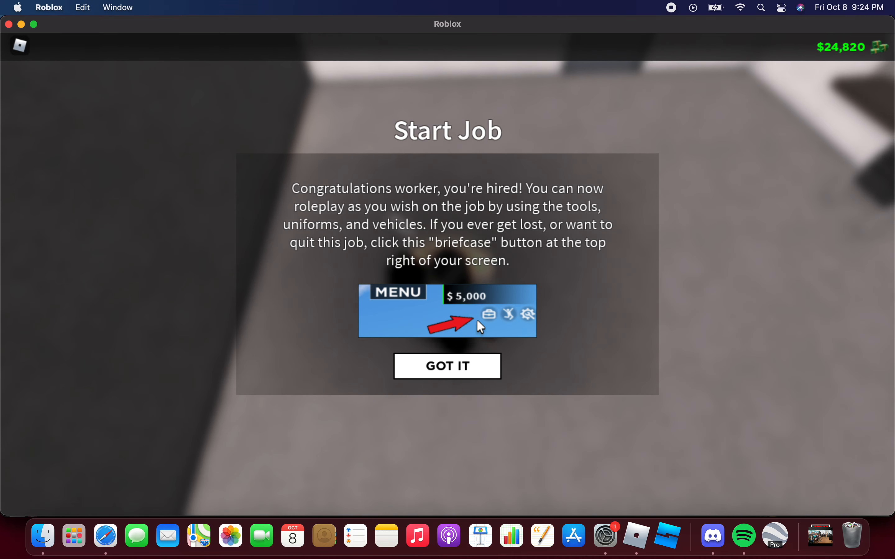
{"action": "mouse_move", "coordinate": [488, 346]}
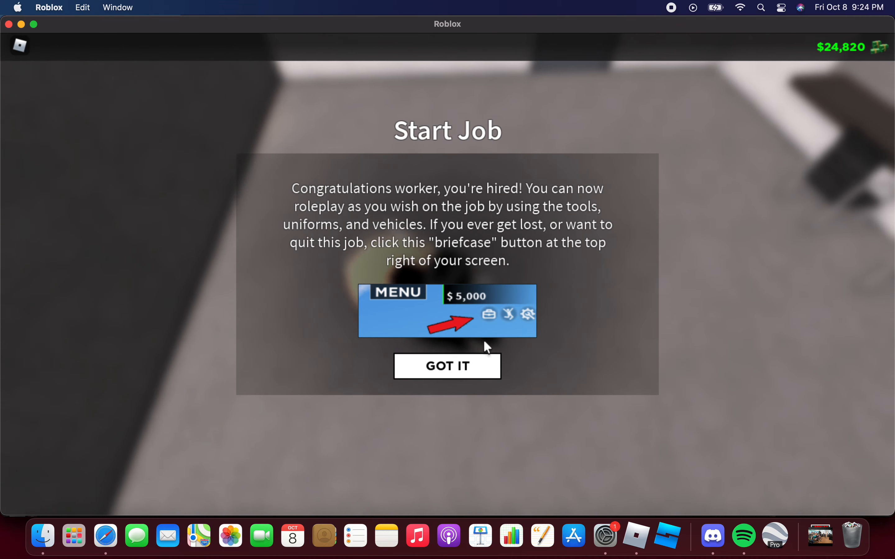
{"action": "left_click", "coordinate": [446, 366]}
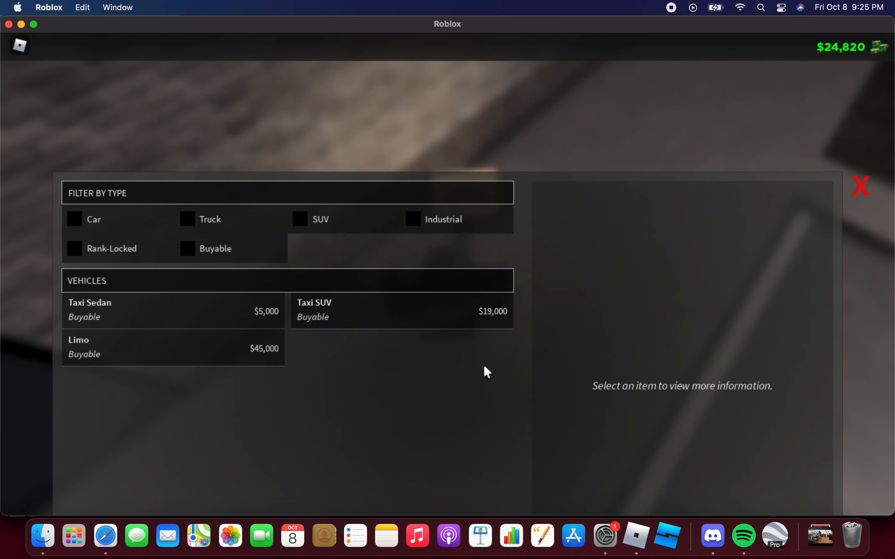
- Preview the Taxi SUV and Limo, then buy the $5,000 Taxi Sedan, leaving $19,820
{"action": "left_click", "coordinate": [160, 311]}
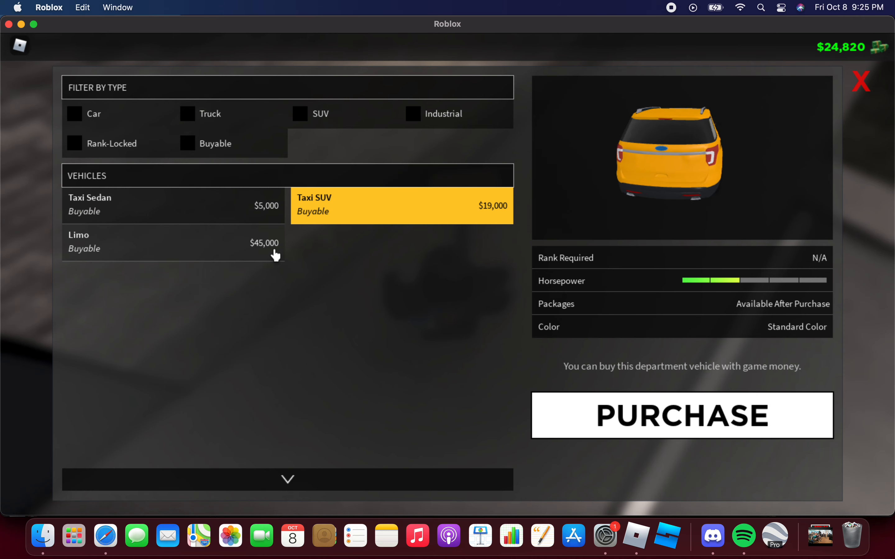
{"action": "left_click", "coordinate": [173, 242]}
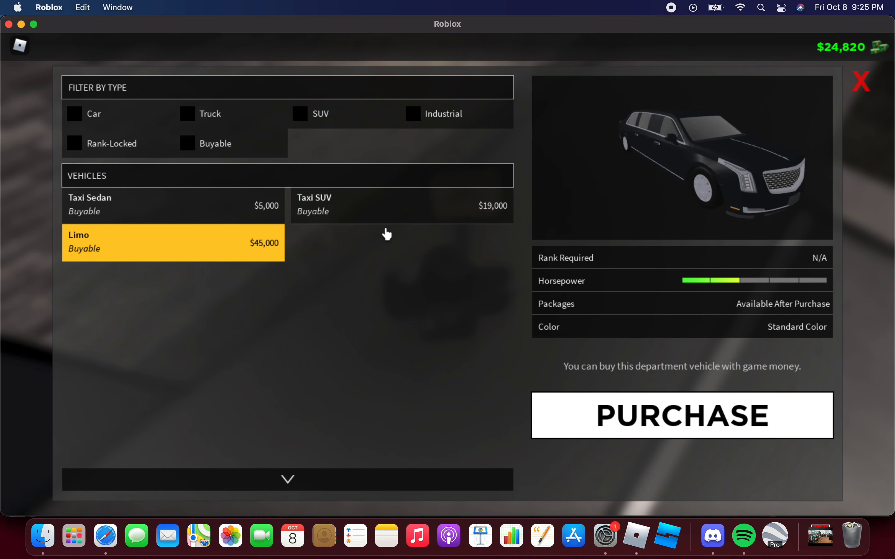
{"action": "left_click", "coordinate": [173, 205]}
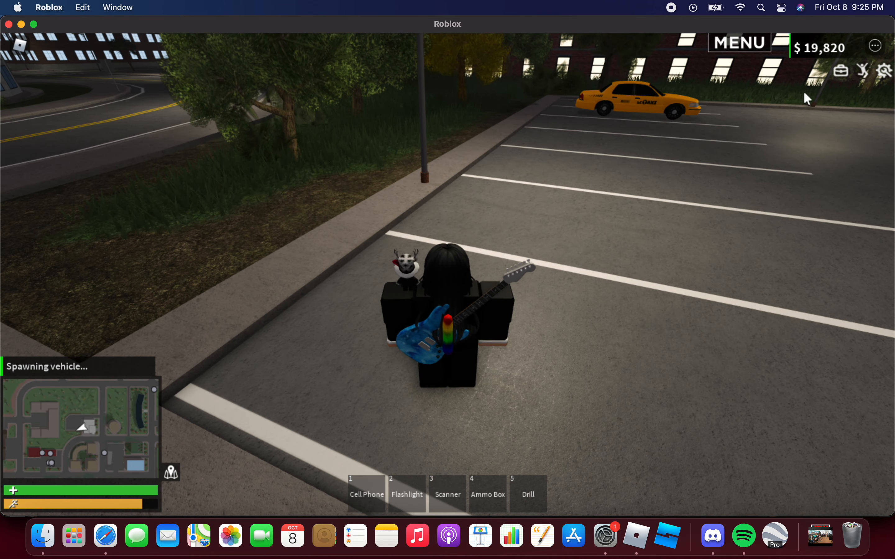
- Get into the spawned taxi and drive it through town before parking it, balance now $21,147
{"action": "left_click", "coordinate": [738, 42]}
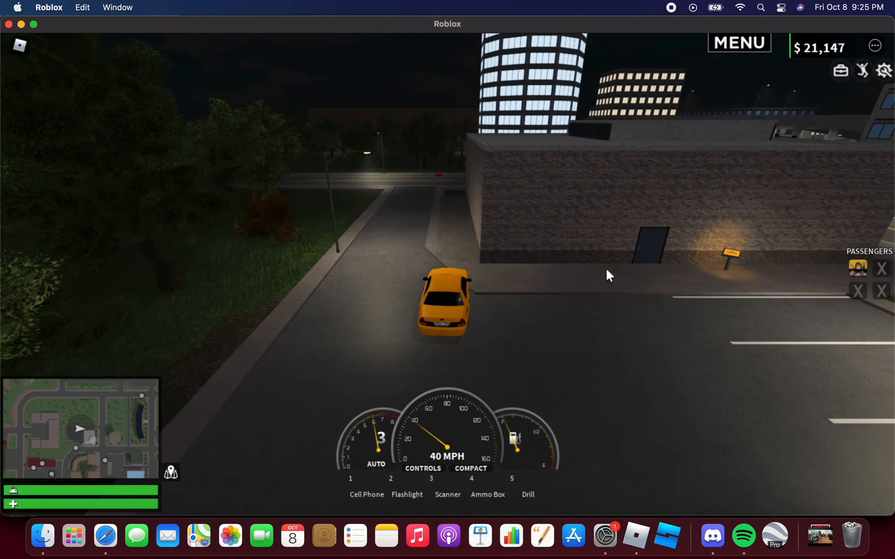
{"action": "key", "text": "w"}
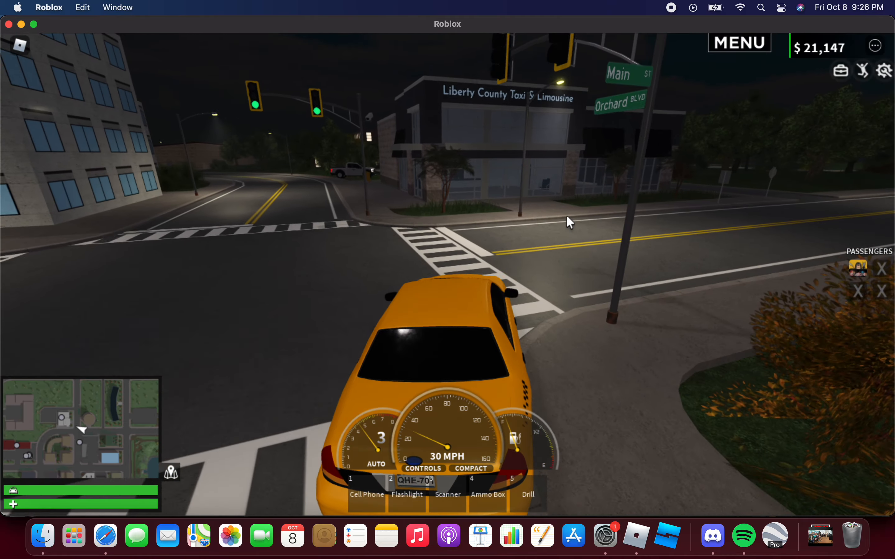
{"action": "key", "text": "w"}
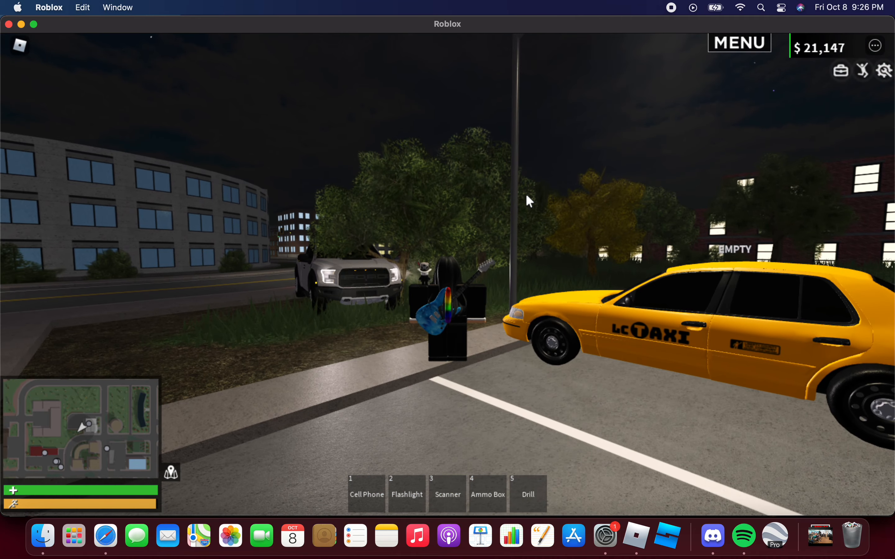
{"action": "mouse_move", "coordinate": [528, 200]}
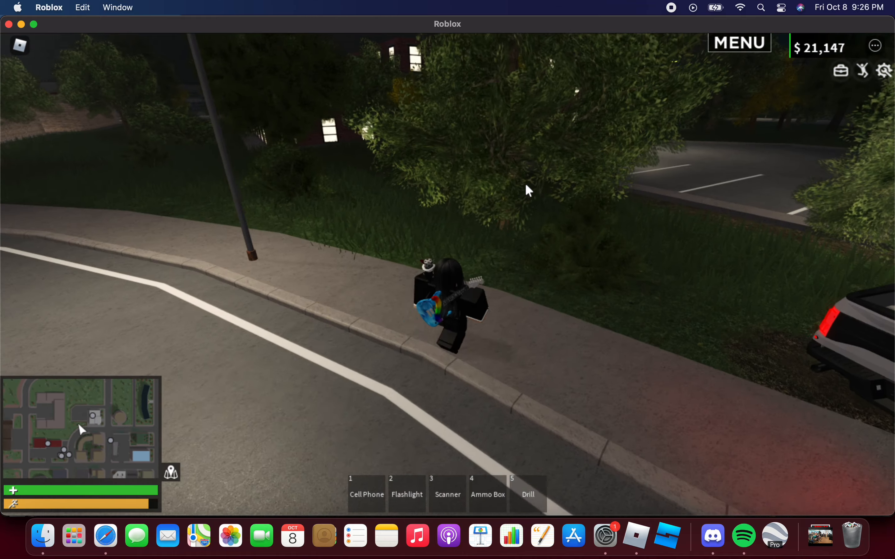
- Join the Sheriff team from the menu with callsign 5266
{"action": "left_click", "coordinate": [739, 43]}
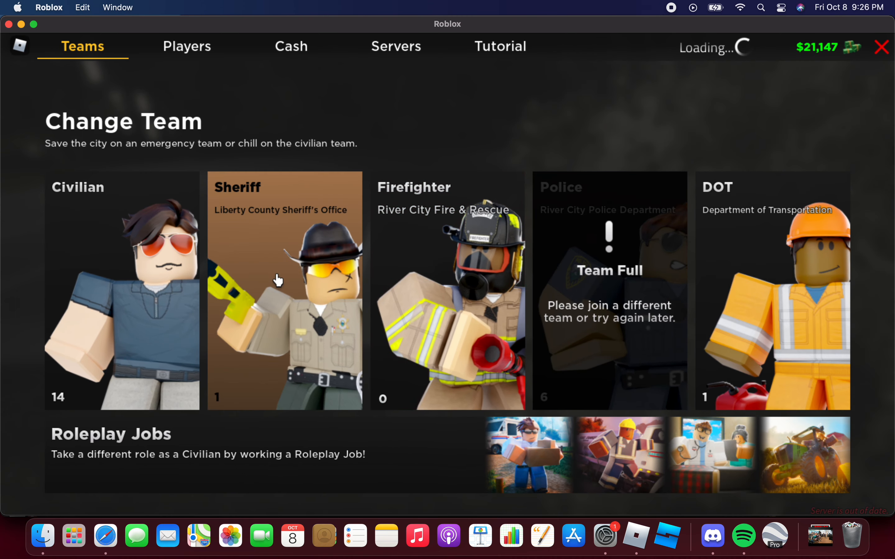
{"action": "left_click", "coordinate": [284, 289]}
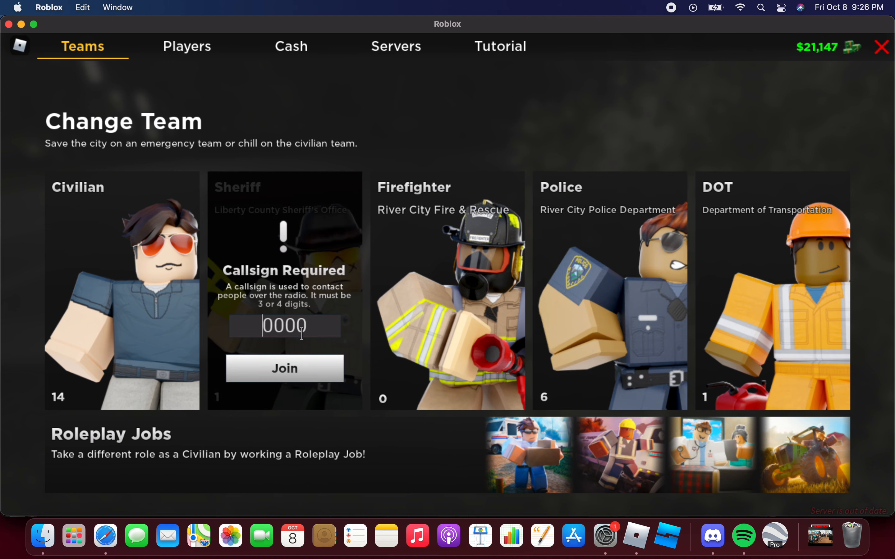
{"action": "type", "text": "5266"}
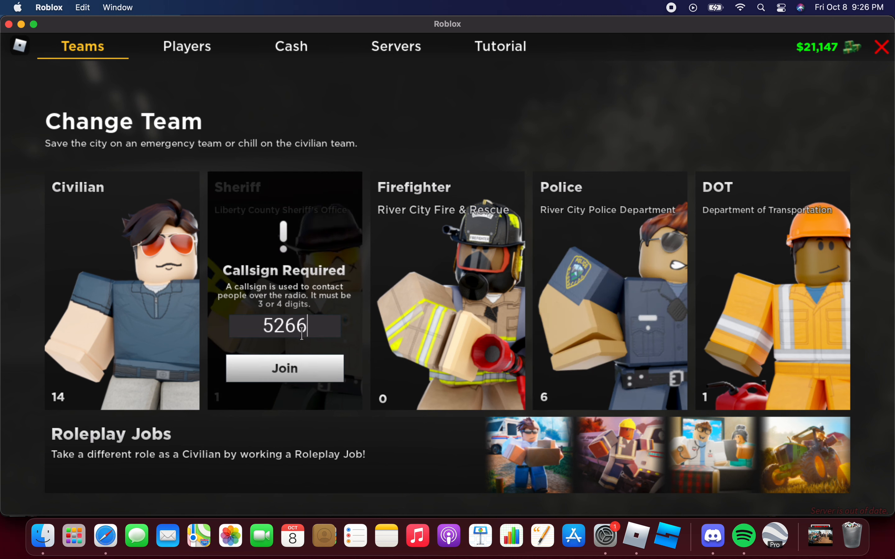
{"action": "left_click", "coordinate": [284, 368]}
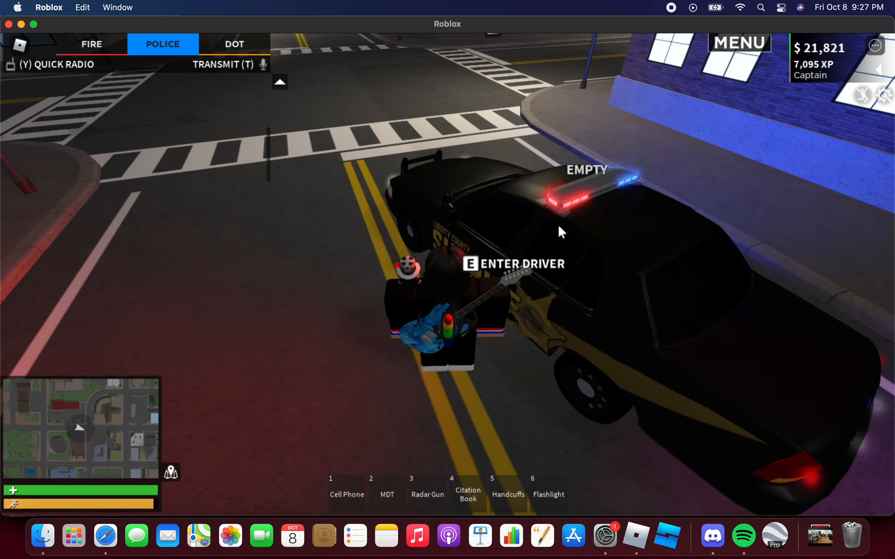
- Browse the criminal database's wanted players list and request air support for a chosen suspect
{"action": "key", "text": "e"}
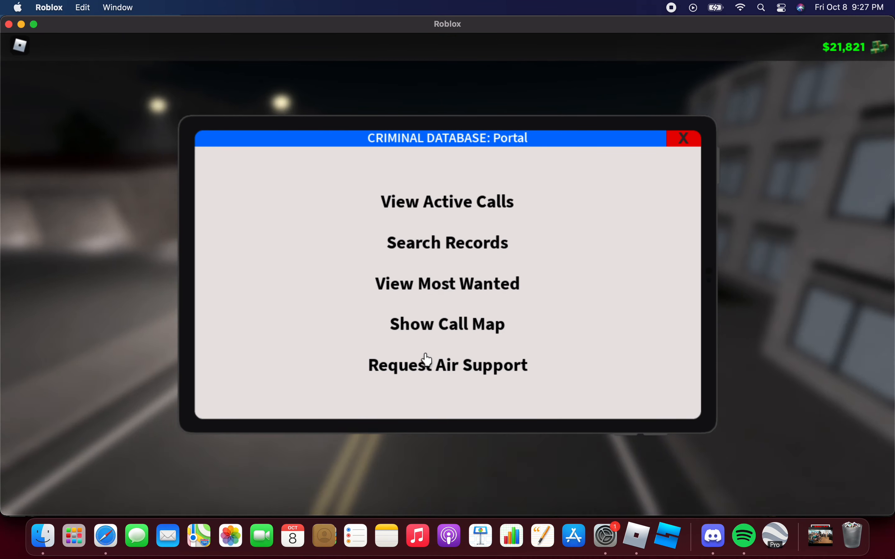
{"action": "left_click", "coordinate": [447, 283]}
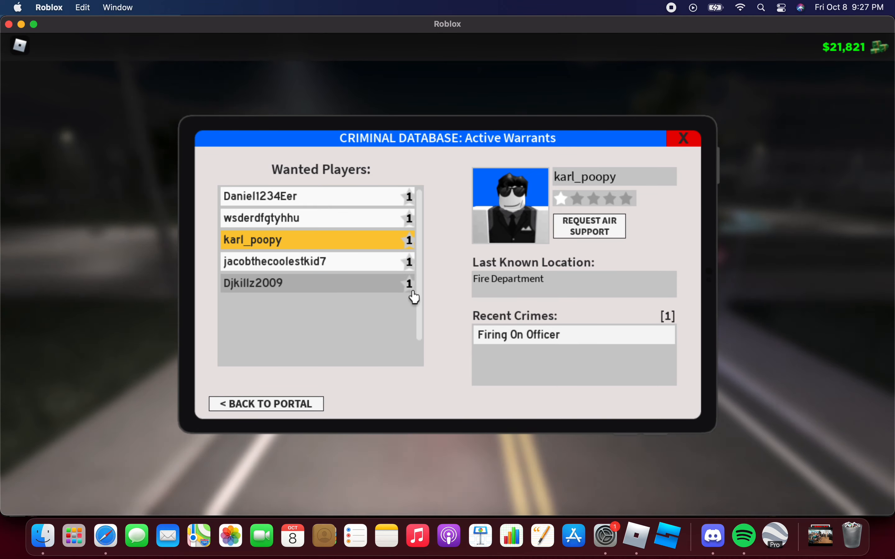
{"action": "mouse_move", "coordinate": [412, 210]}
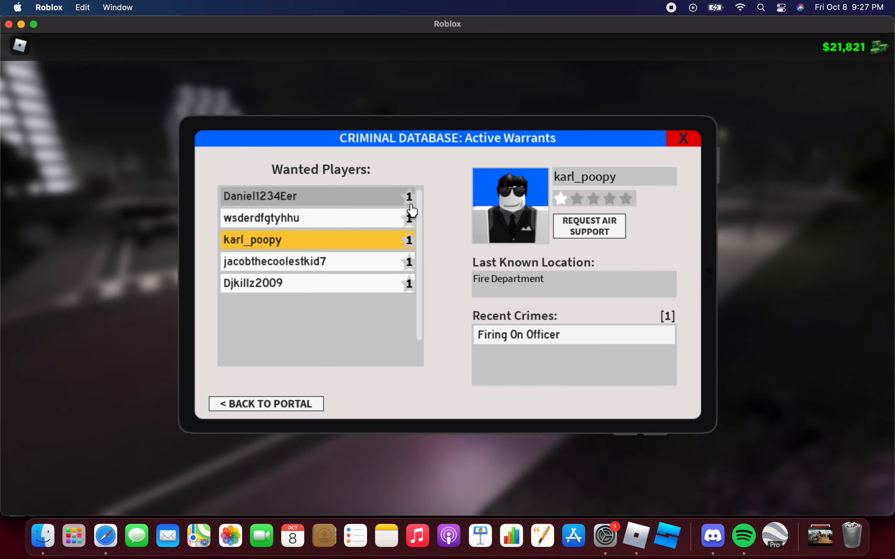
{"action": "mouse_move", "coordinate": [636, 166]}
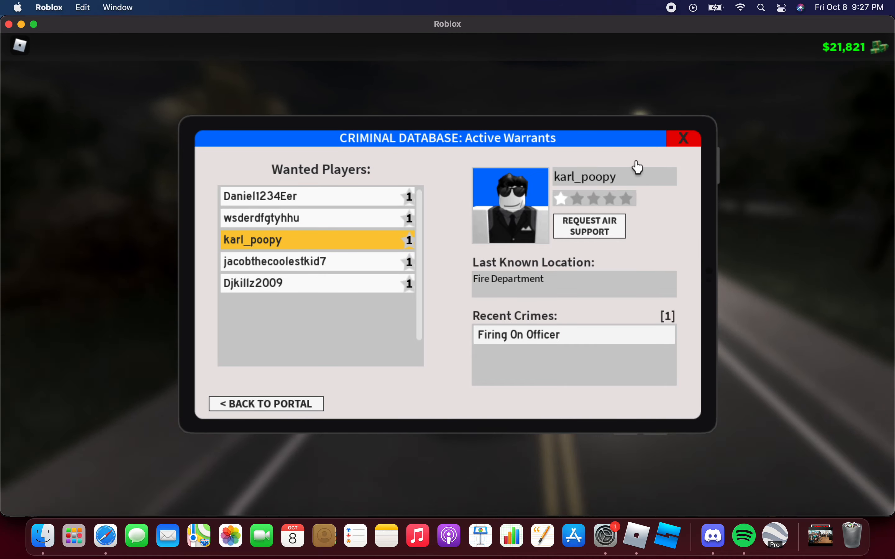
{"action": "left_click", "coordinate": [684, 138]}
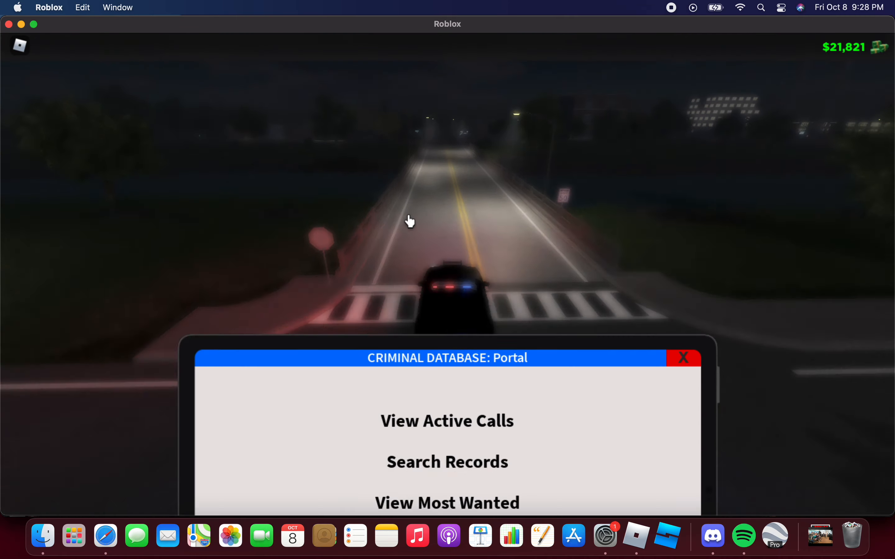
- Review active call #600, the ATM robbery near the Farms, on the call map and return to the portal
{"action": "left_click", "coordinate": [447, 421]}
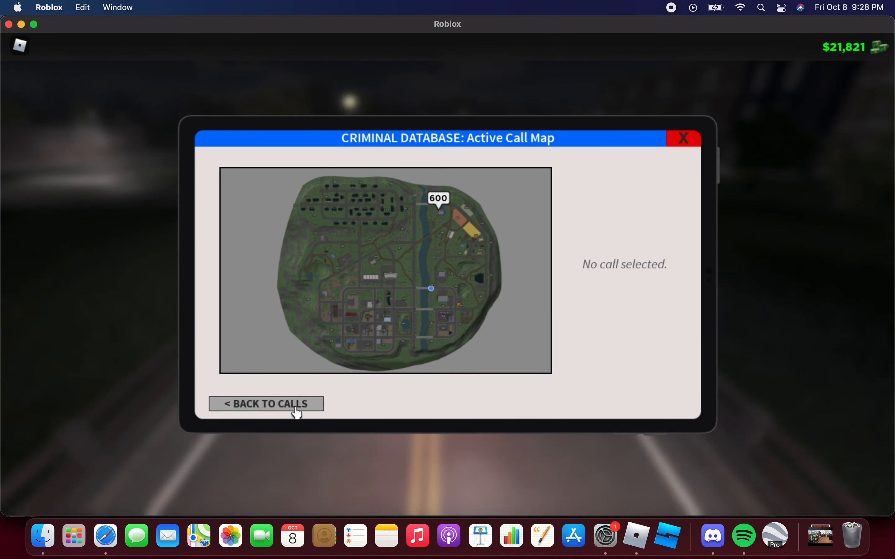
{"action": "left_click", "coordinate": [265, 404]}
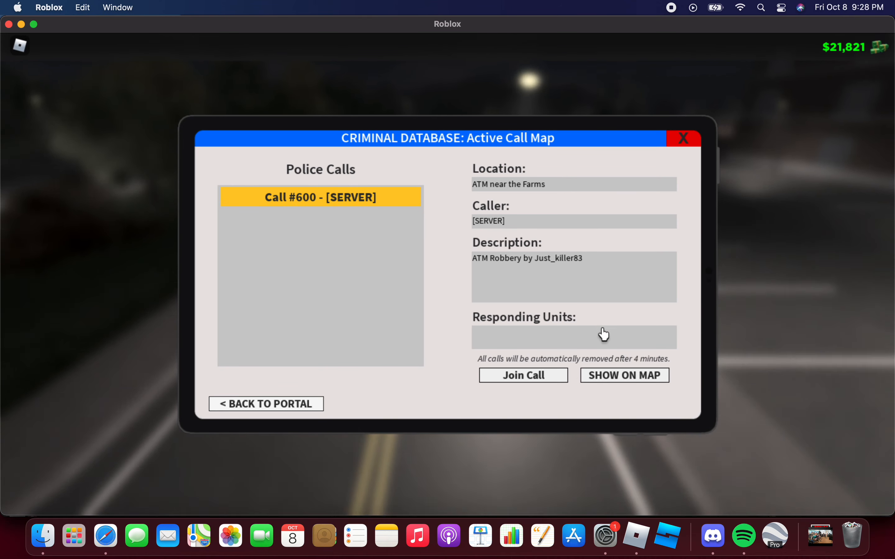
{"action": "left_click", "coordinate": [624, 375]}
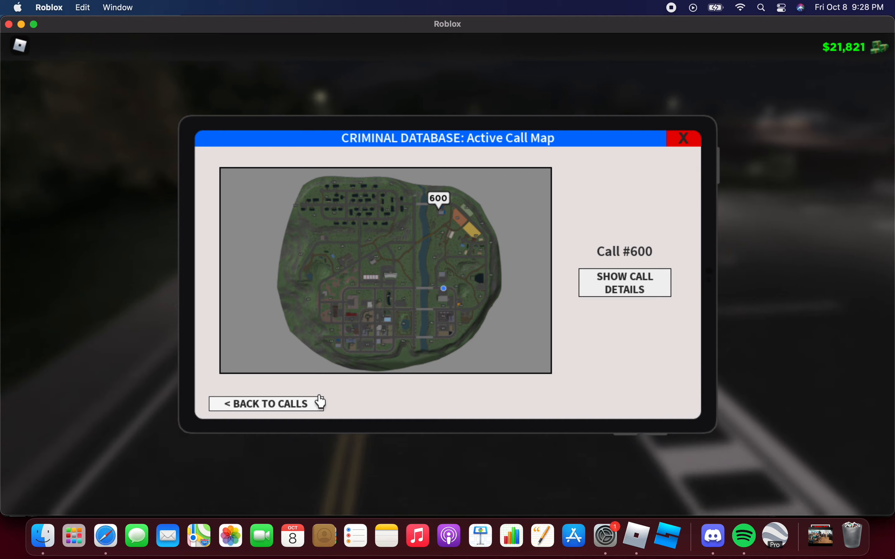
{"action": "left_click", "coordinate": [267, 403]}
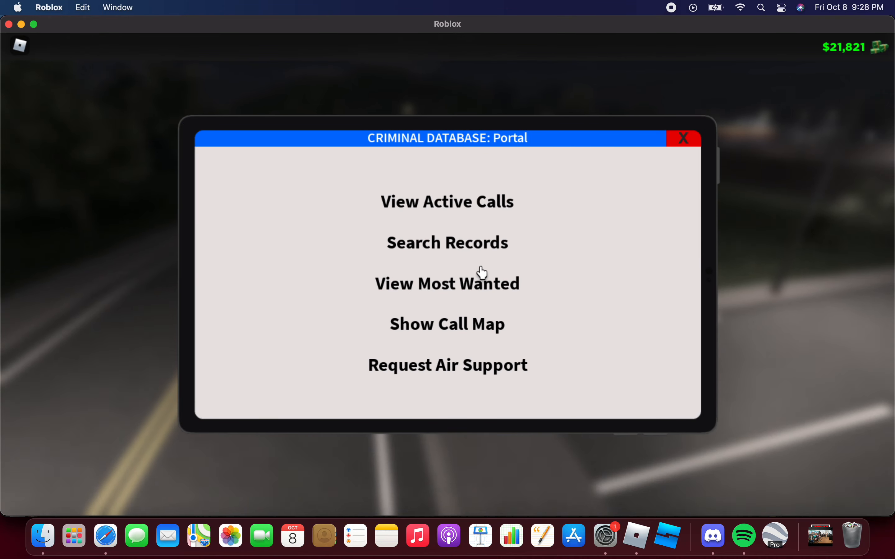
{"action": "mouse_move", "coordinate": [303, 416]}
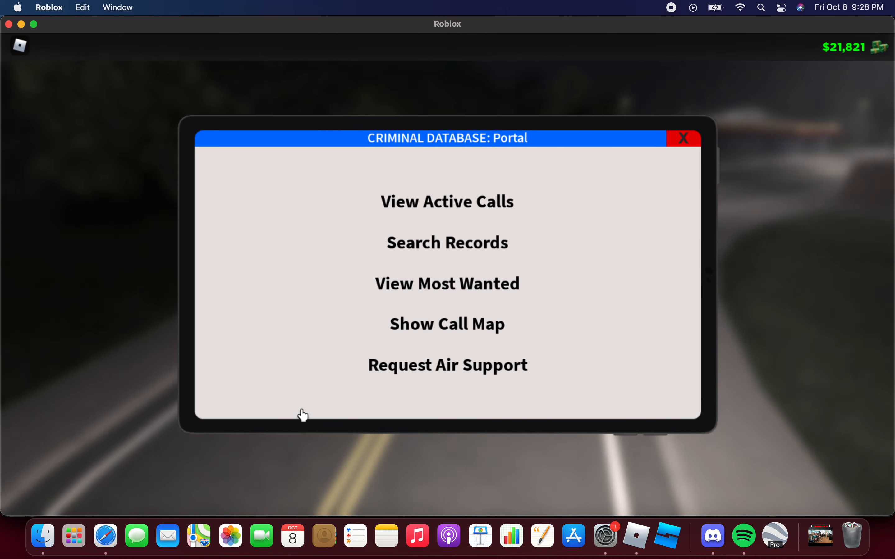
- Select the ATM robbery suspect's warrant and send the air-support helicopter to locate that specific player
{"action": "left_click", "coordinate": [447, 283]}
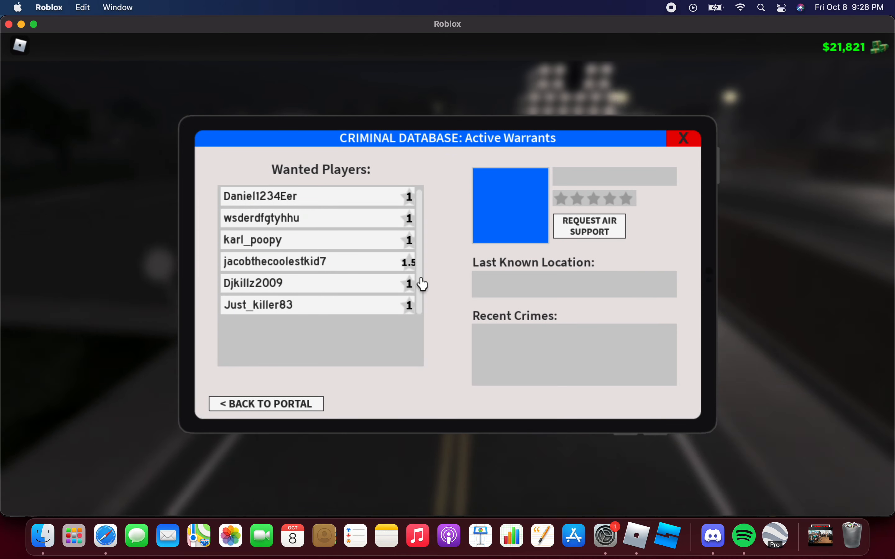
{"action": "left_click", "coordinate": [285, 304]}
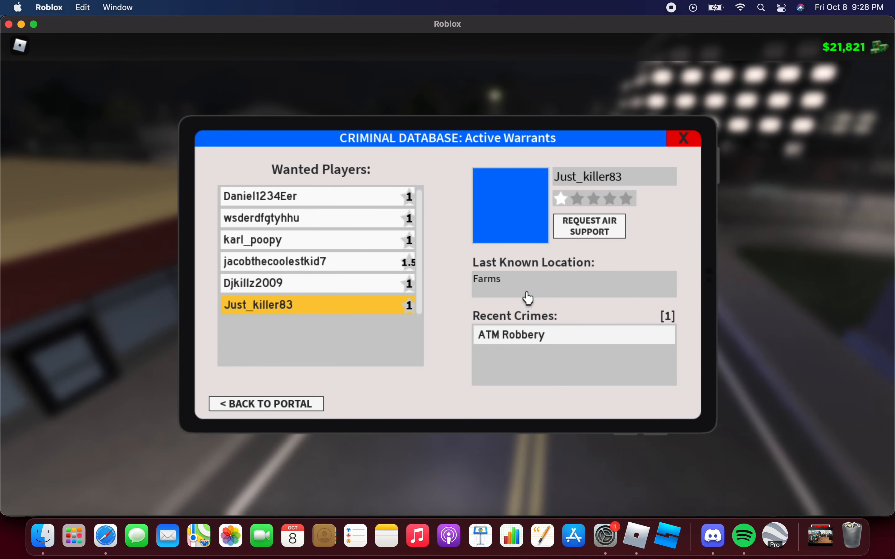
{"action": "left_click", "coordinate": [589, 227]}
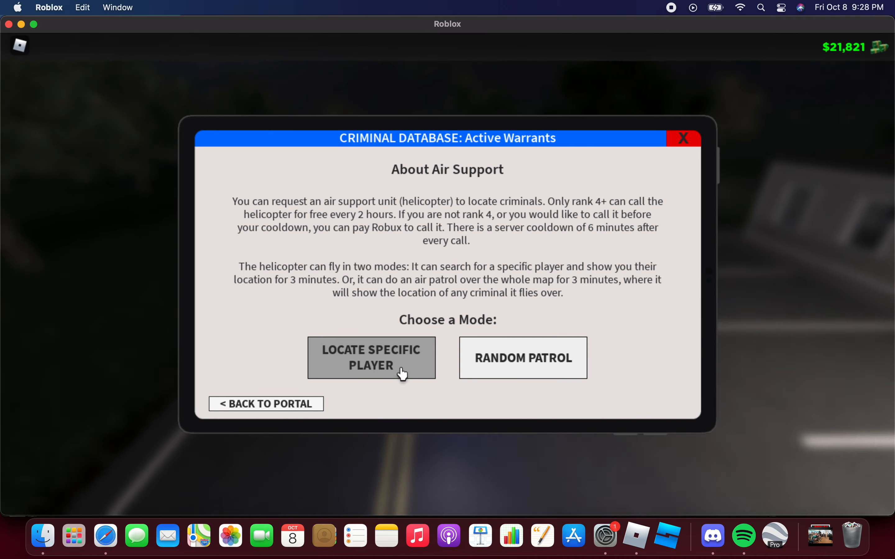
{"action": "left_click", "coordinate": [370, 358]}
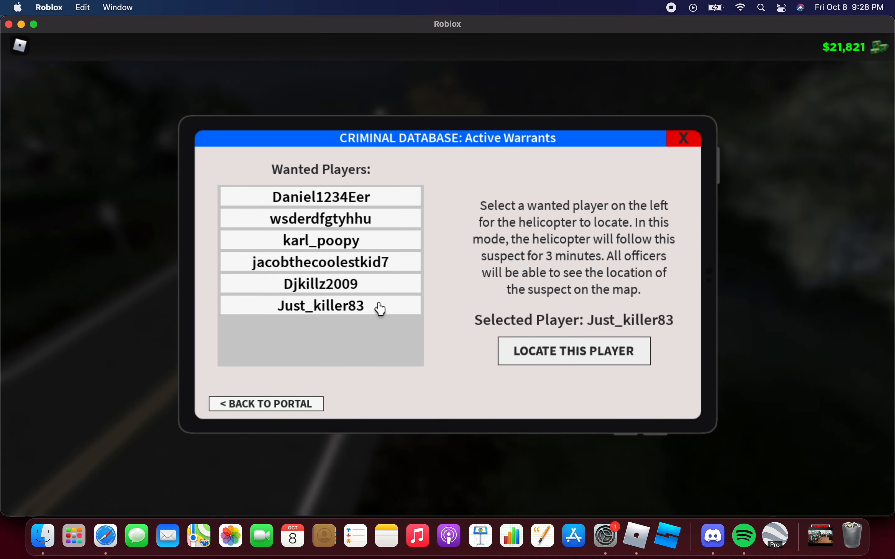
{"action": "left_click", "coordinate": [573, 351]}
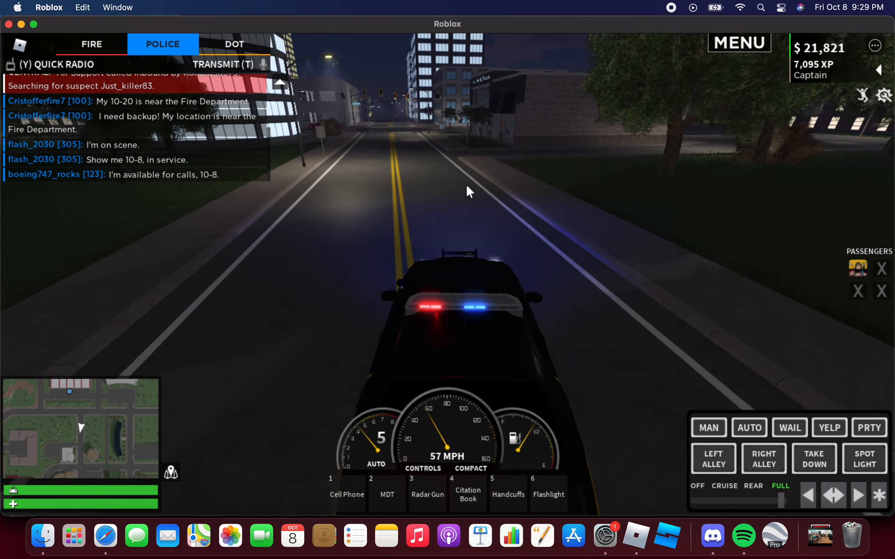
- Place a map waypoint beside the helicopter at the suspect's spot and drive the patrol car there
{"action": "key", "text": "w"}
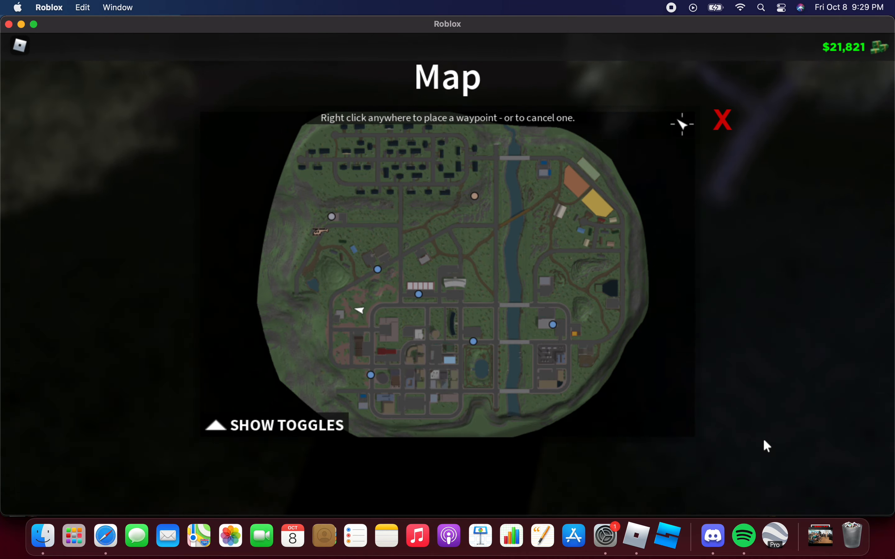
{"action": "right_click", "coordinate": [331, 217]}
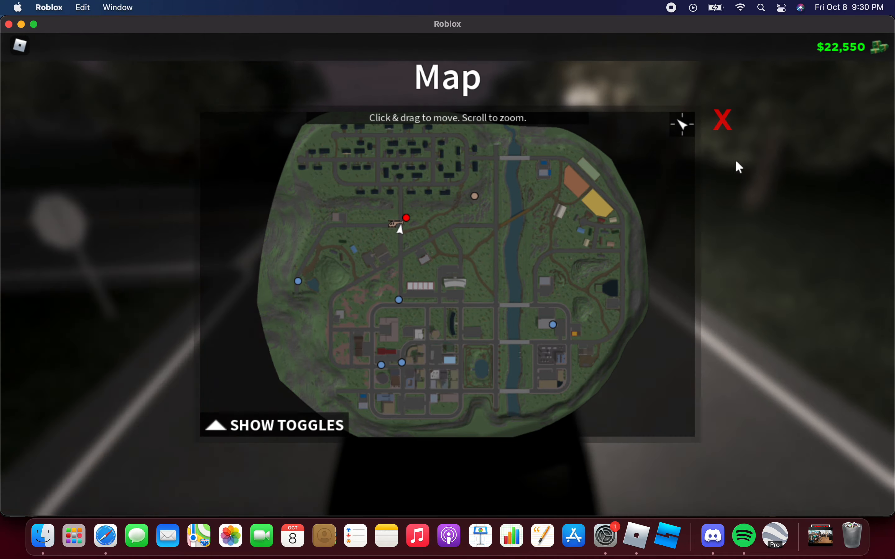
{"action": "left_click", "coordinate": [723, 121]}
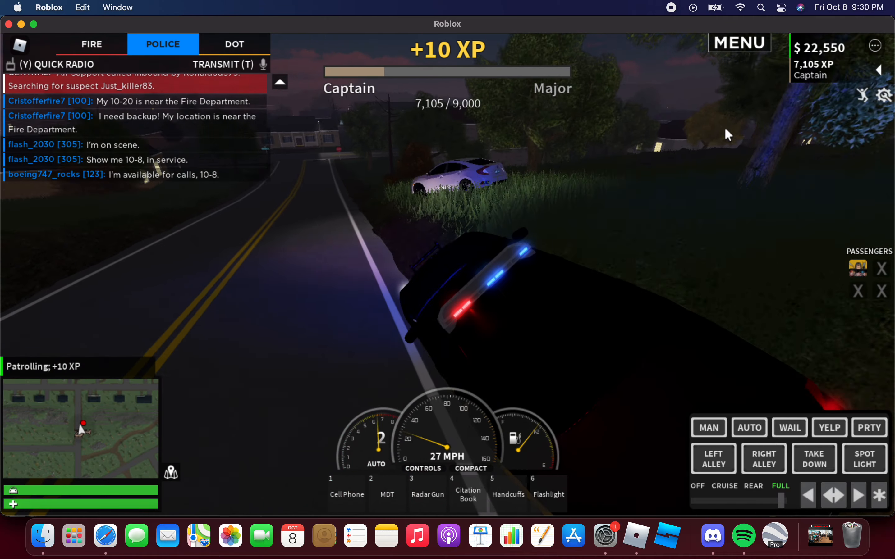
{"action": "key", "text": "w"}
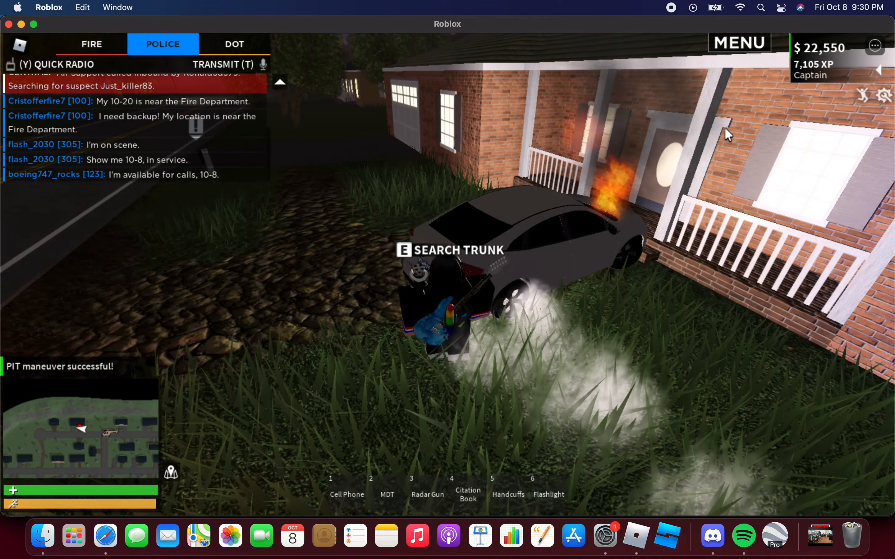
{"action": "key", "text": "5"}
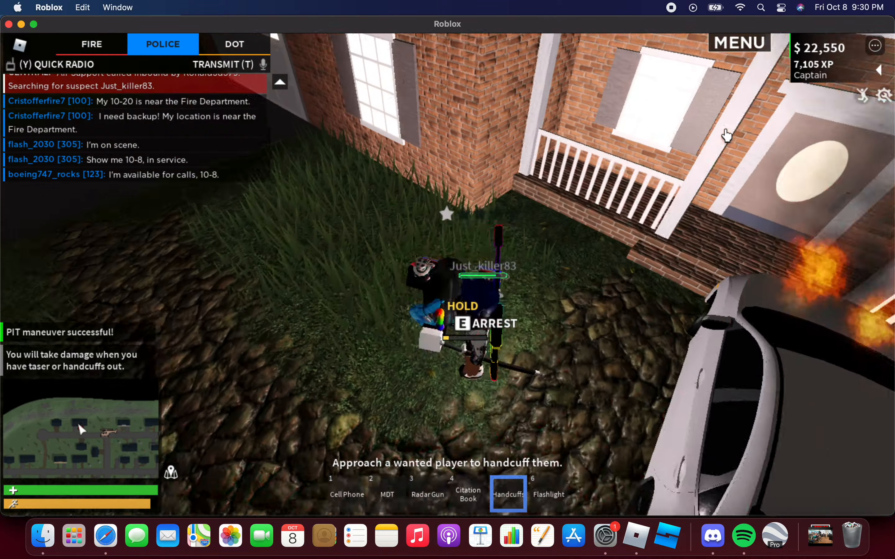
{"action": "key", "text": "e"}
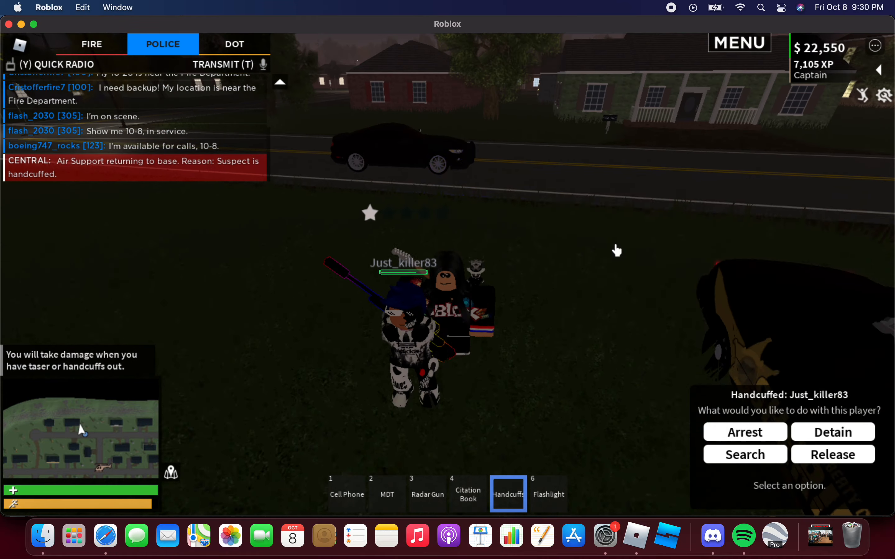
{"action": "left_click", "coordinate": [745, 431]}
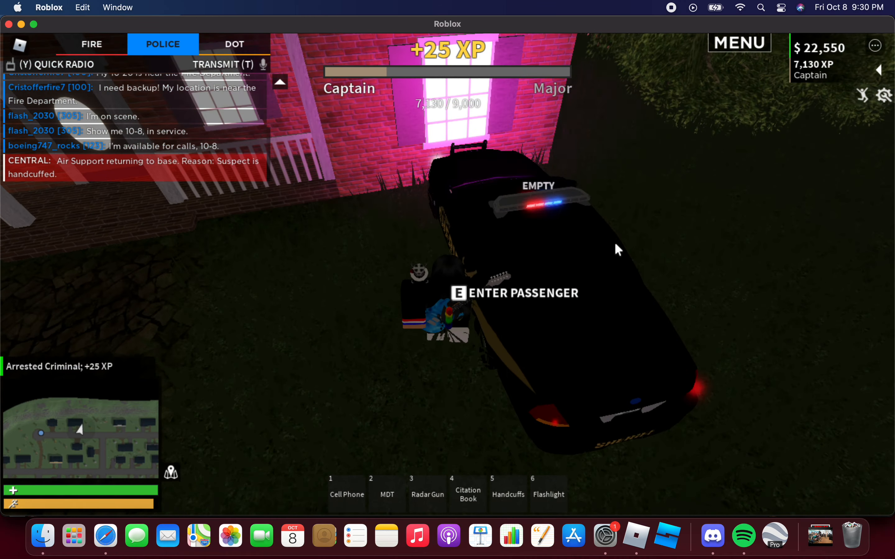
{"action": "key", "text": "e"}
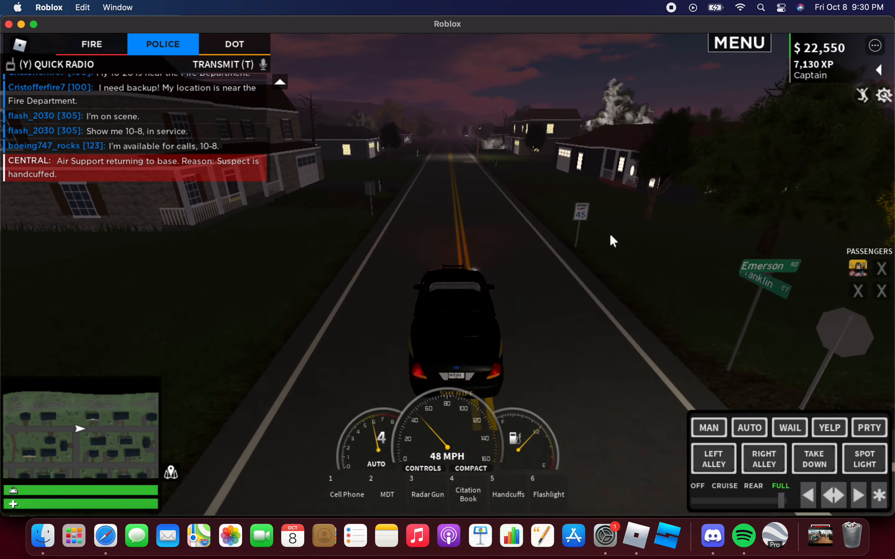
- Drive through the neighbourhood and town, then stop and exit beside the other sheriff cars
{"action": "key", "text": "w"}
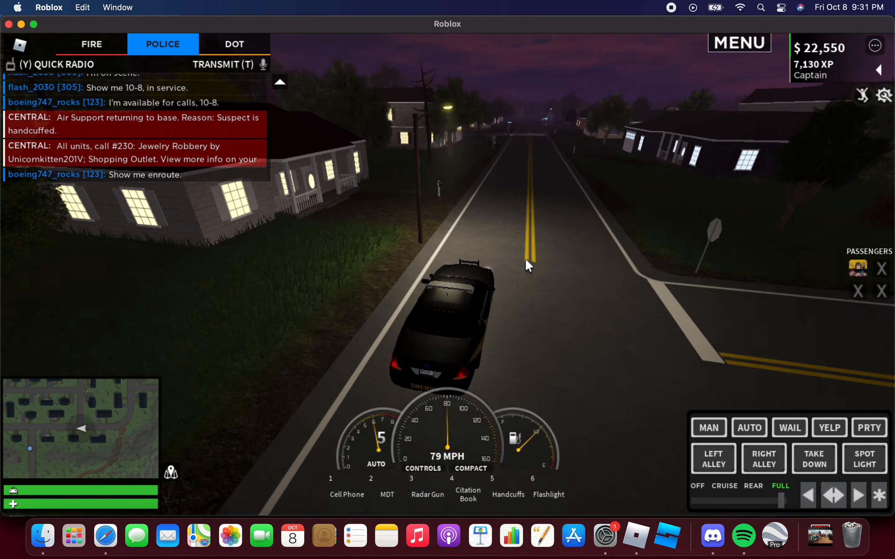
{"action": "key", "text": "w"}
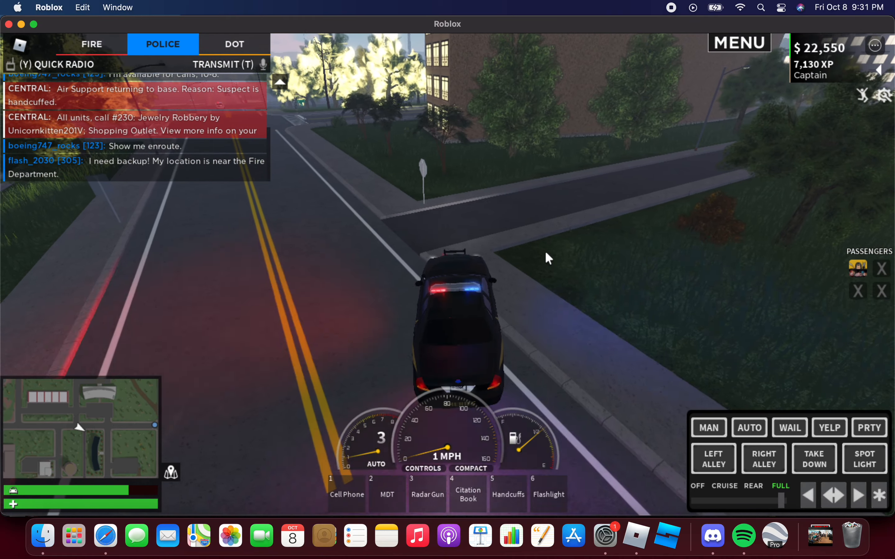
{"action": "key", "text": "w"}
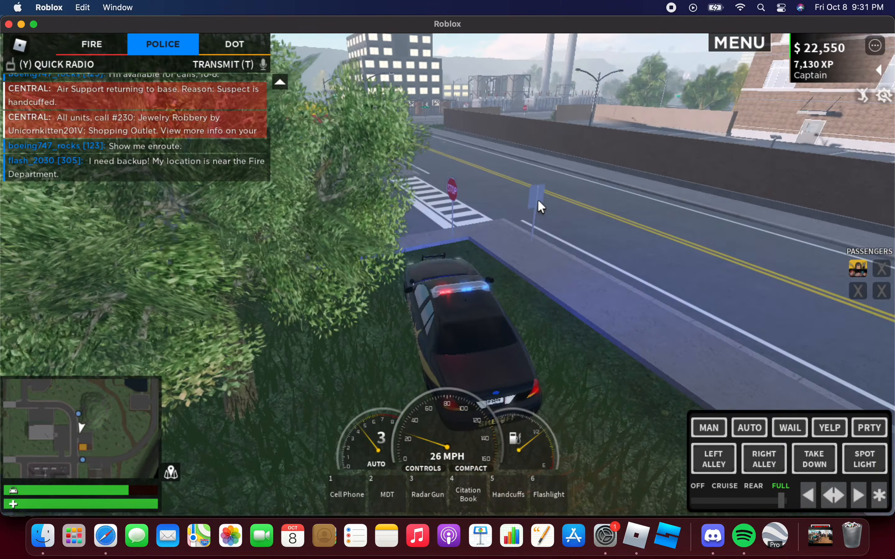
{"action": "key", "text": "w"}
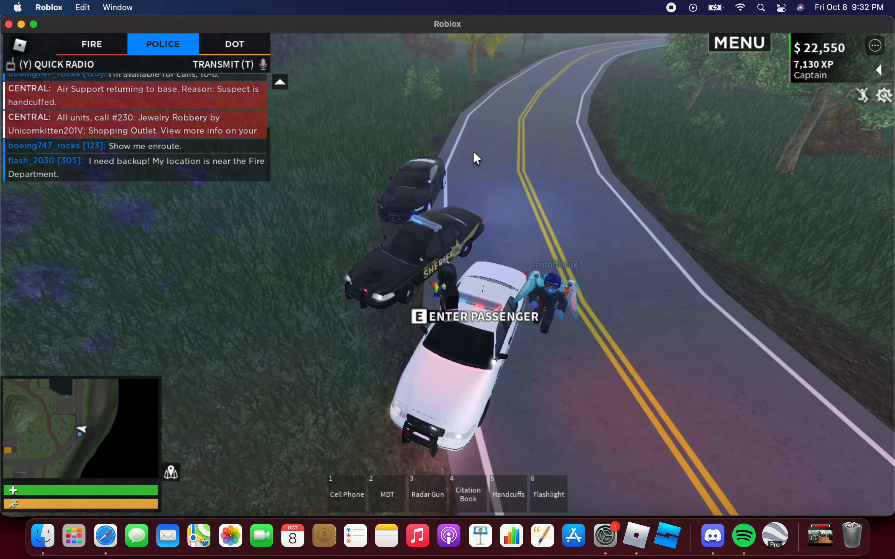
- Walk to the sheriff cruiser and get into the driver's seat
{"action": "key", "text": "5"}
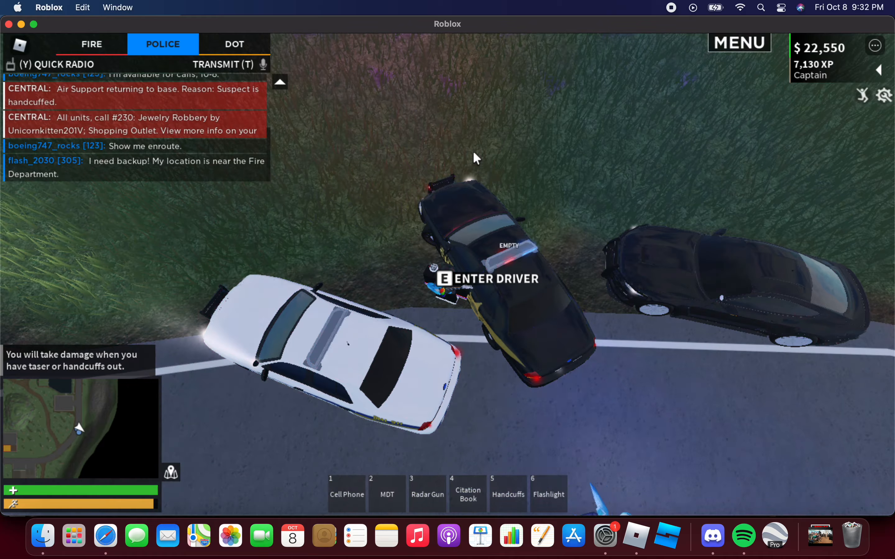
{"action": "key", "text": "e"}
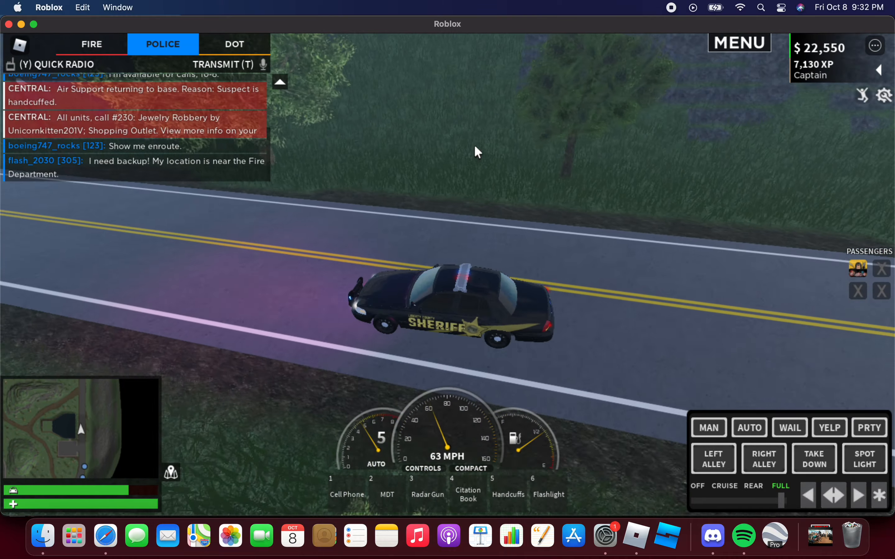
- Race down the country road toward town at 99 mph as new robbery calls come in
{"action": "key", "text": "w"}
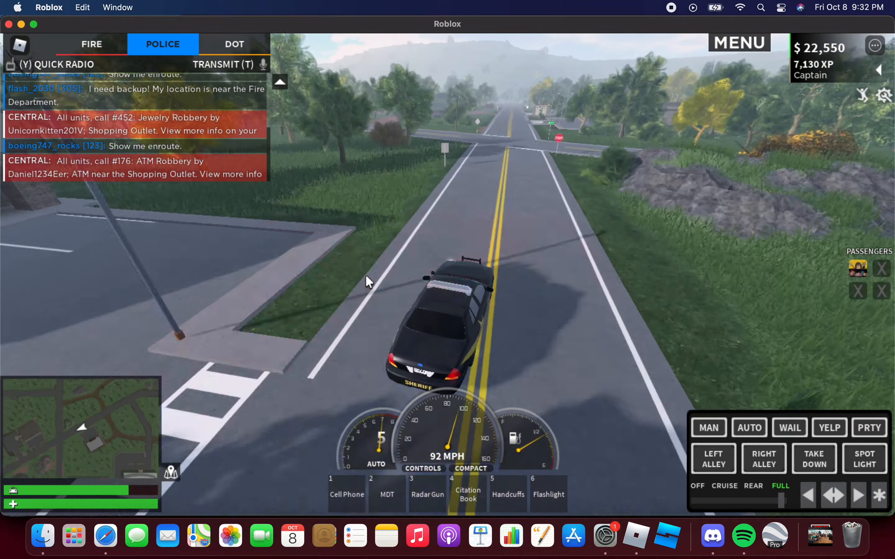
{"action": "key", "text": "w"}
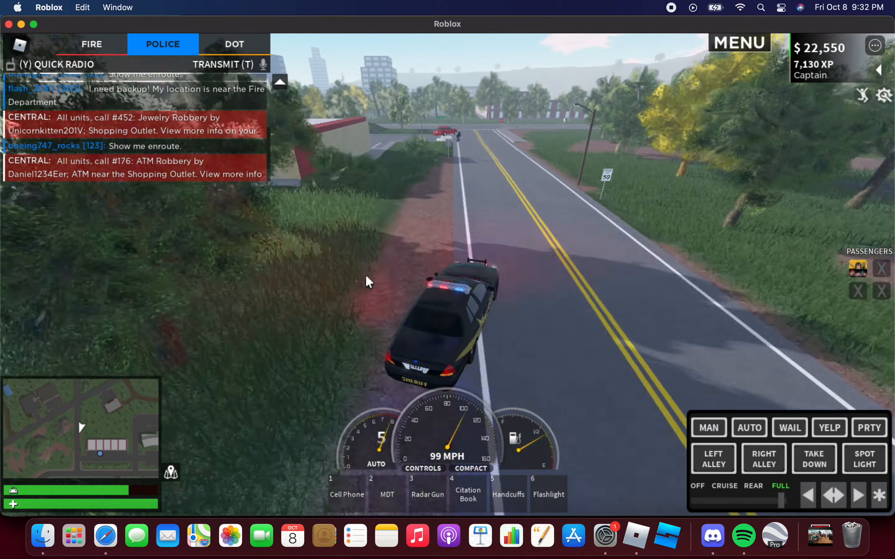